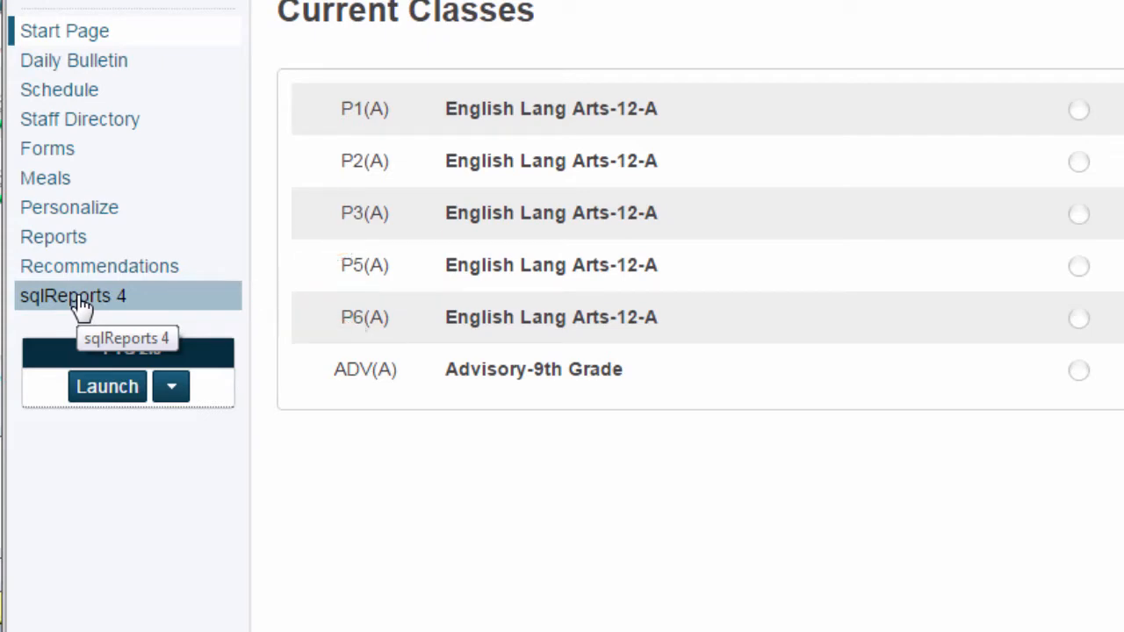
Reach the Early Warning Report under Power Teacher Reports and set Include Only Students With an EWS Alert to Yes
left_click(74, 295)
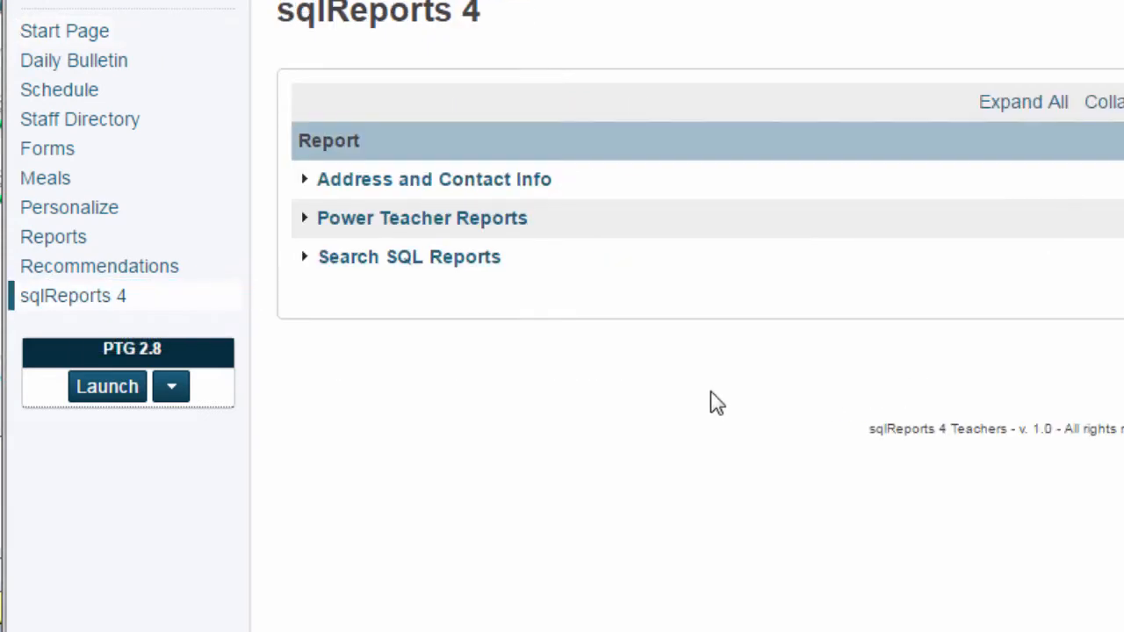
mouse_move(466, 360)
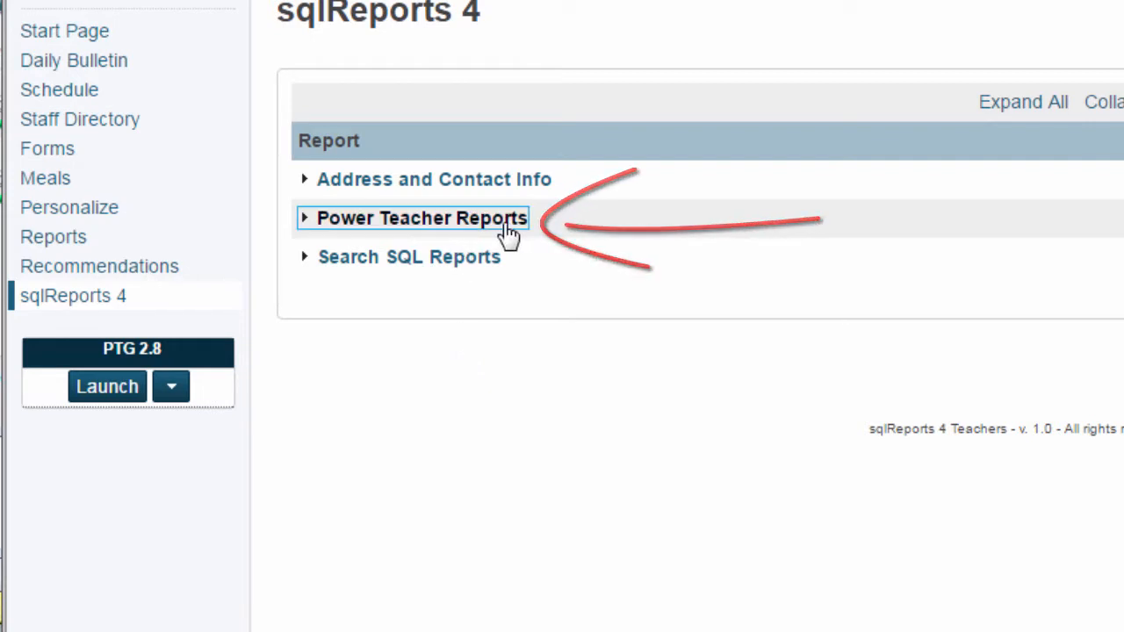
left_click(421, 218)
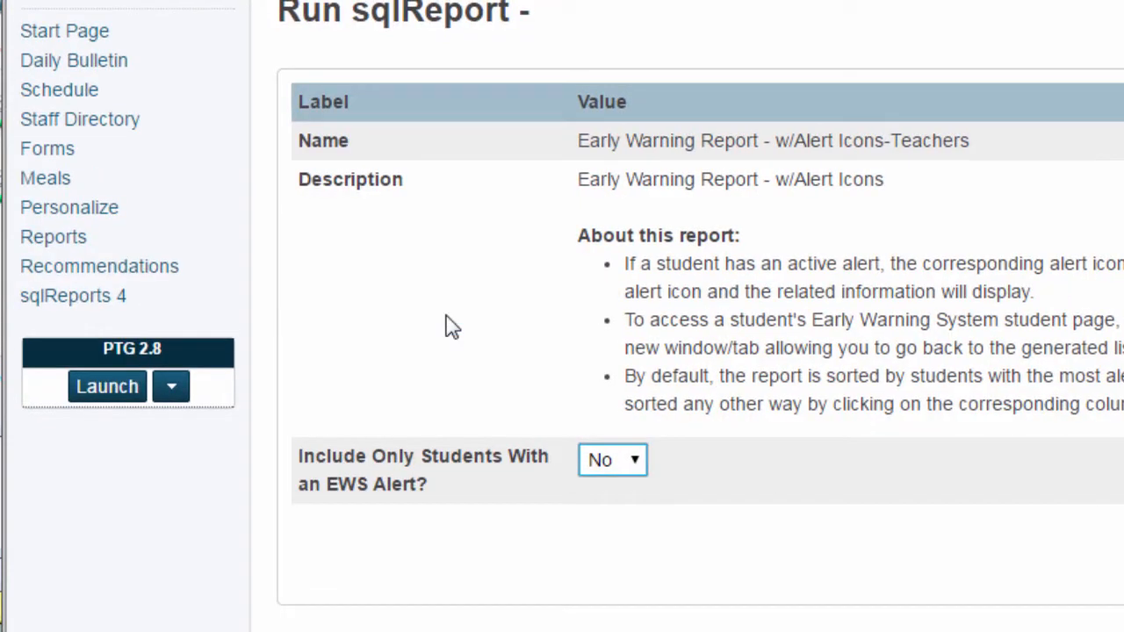
left_click(611, 460)
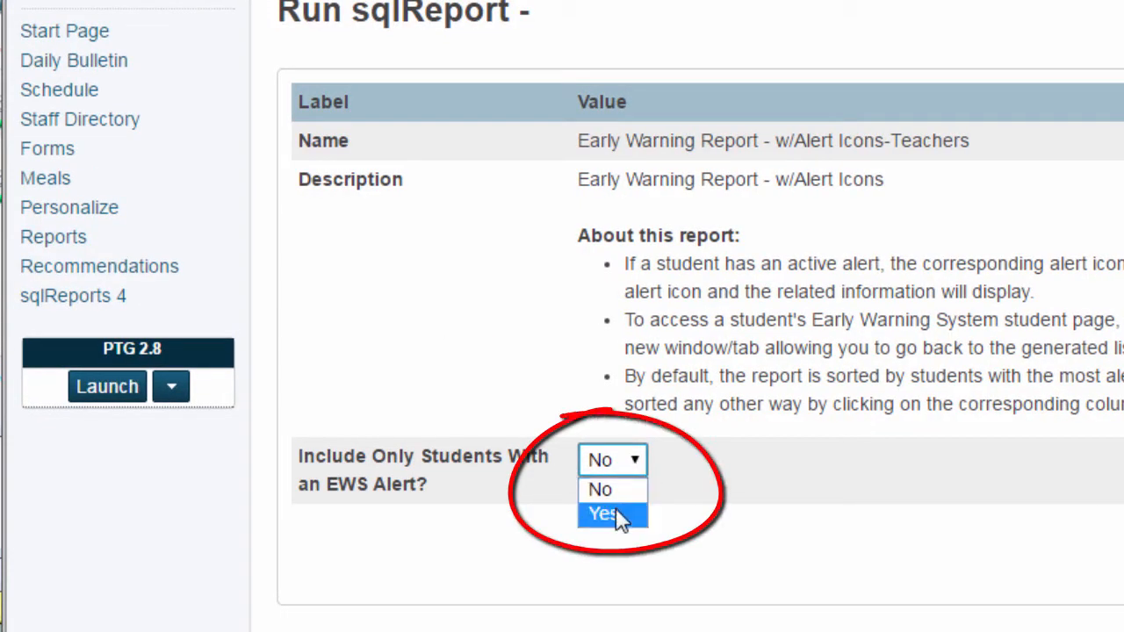
left_click(611, 513)
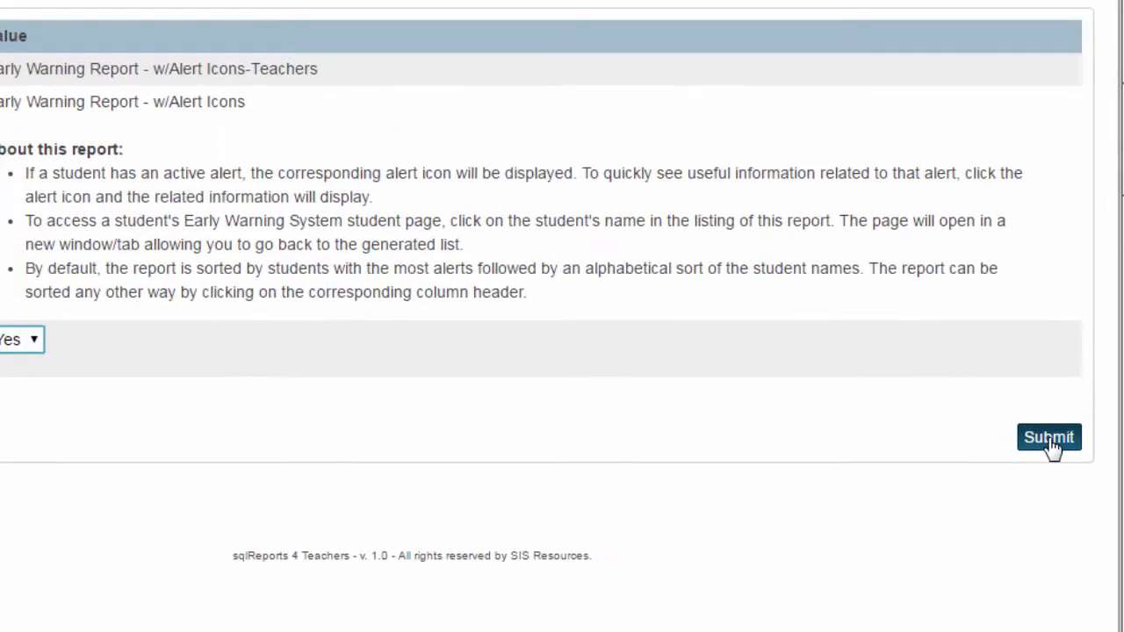
Submit the report and review the attendance, grades, ELA, math and credit alert icon columns
left_click(1048, 437)
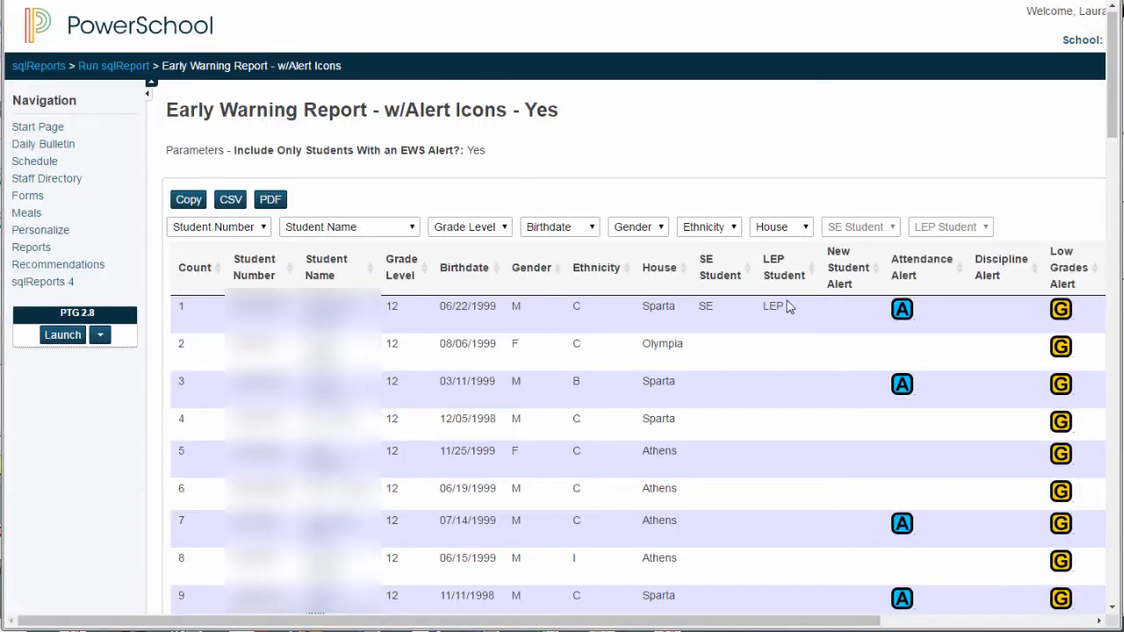
mouse_move(762, 353)
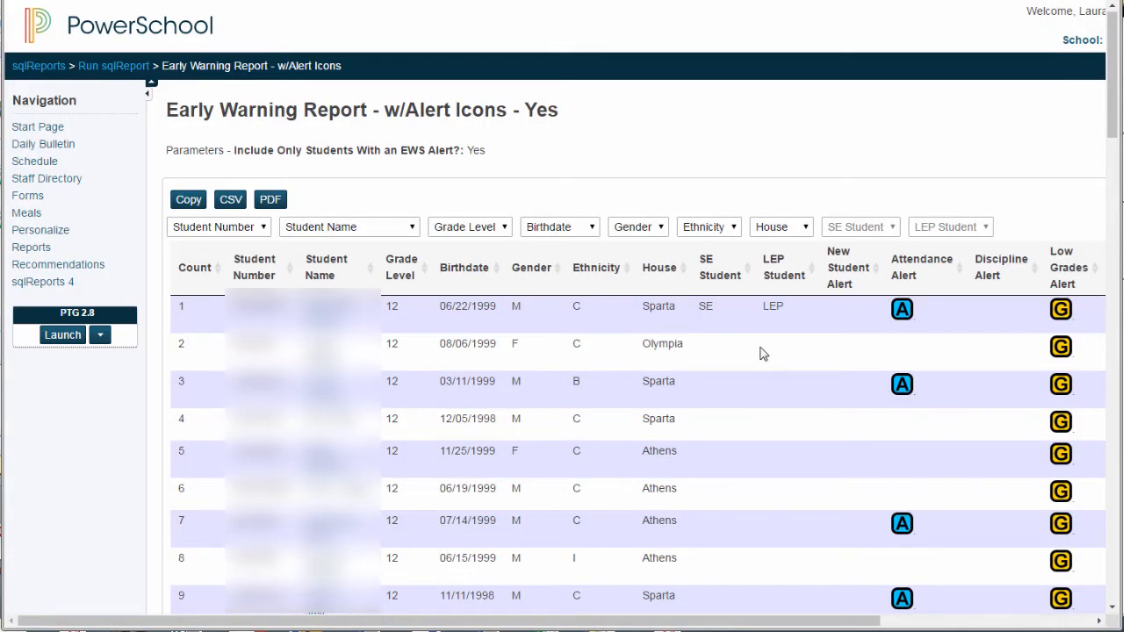
scroll("down", 3)
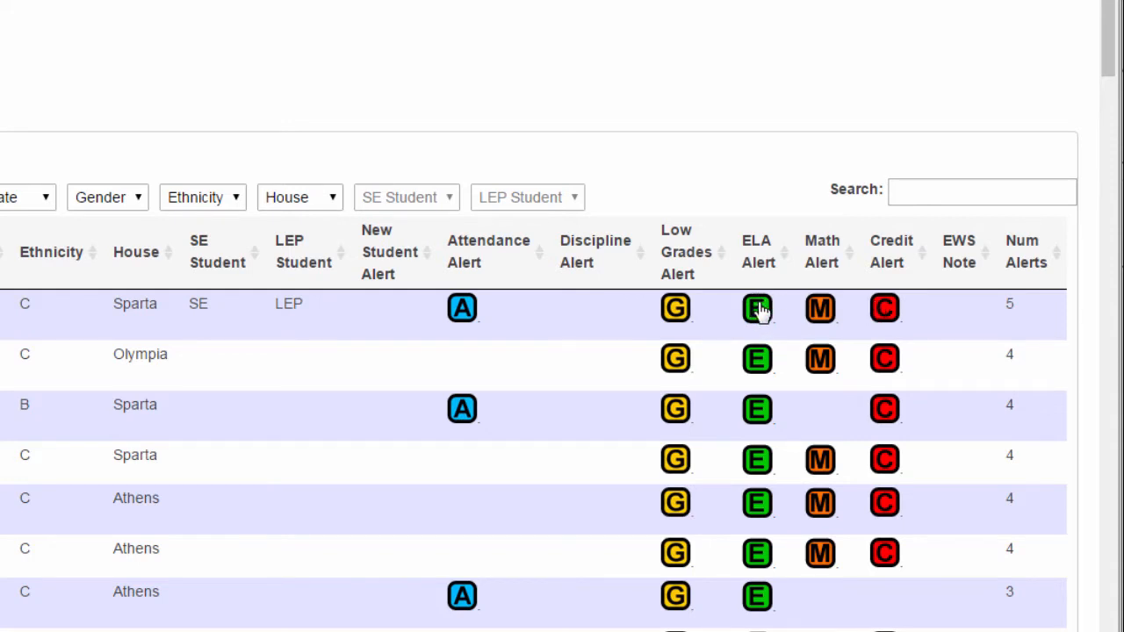
mouse_move(885, 309)
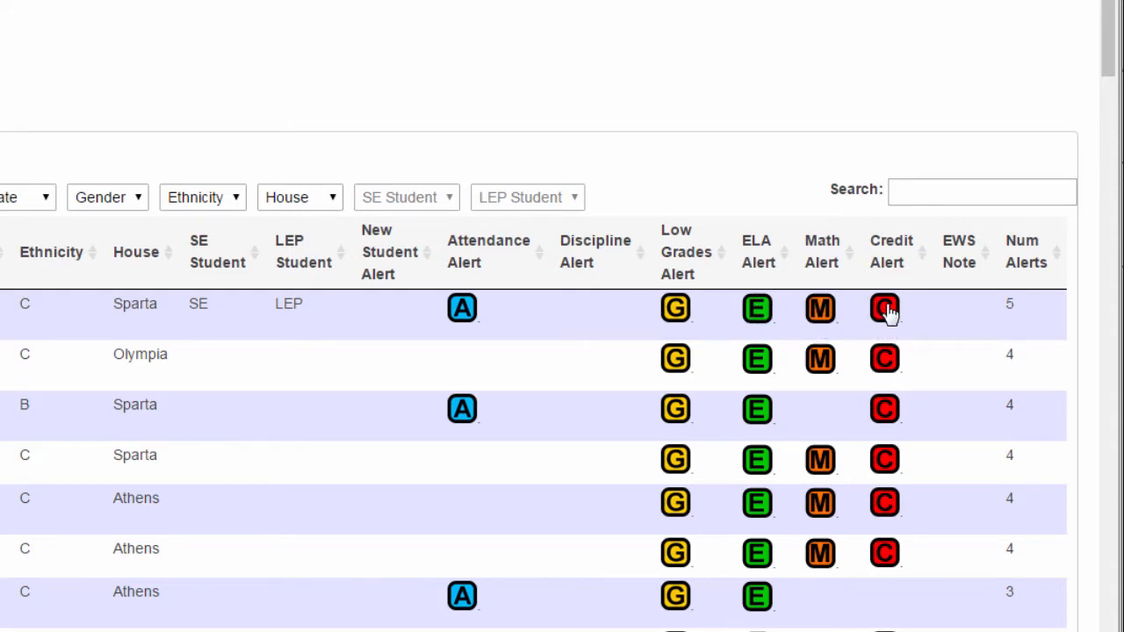
mouse_move(885, 307)
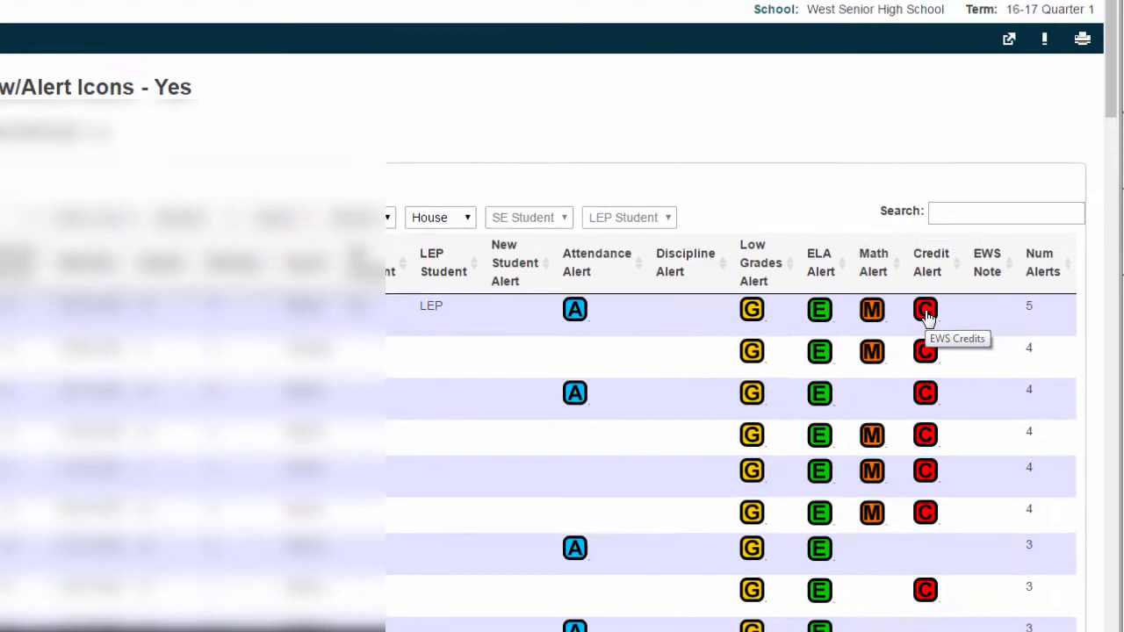
scroll("down", 3)
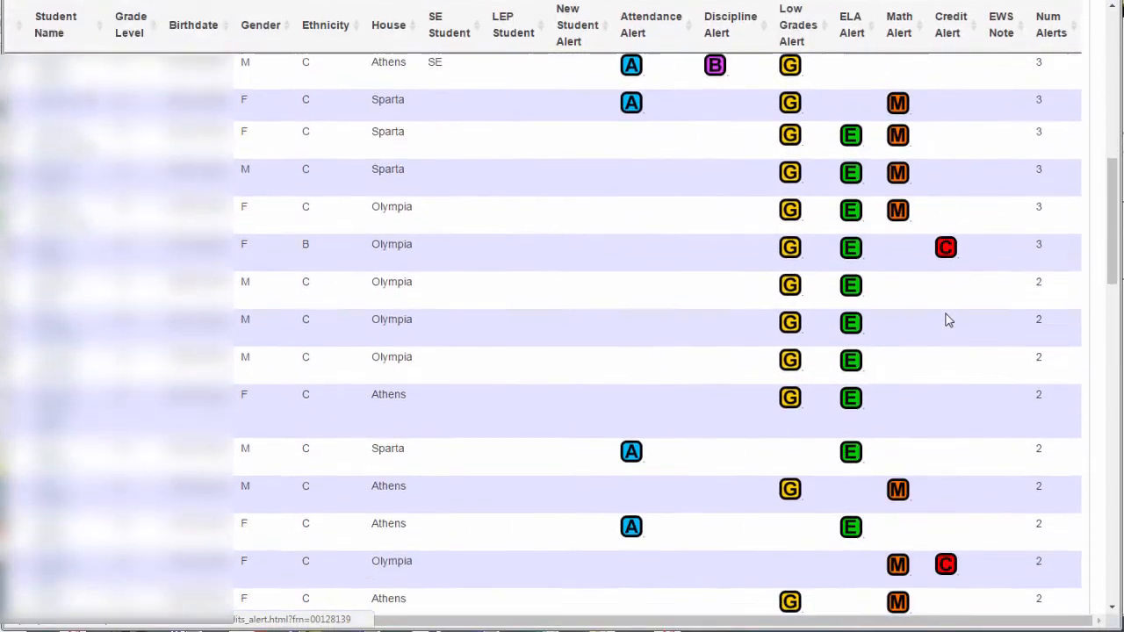
scroll("down", 3)
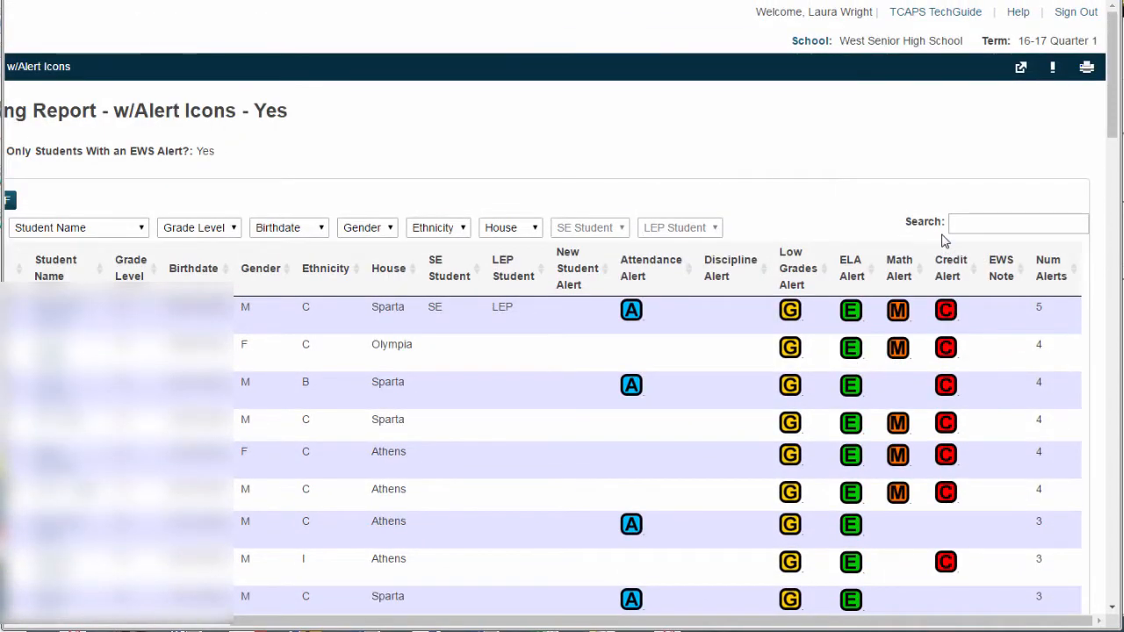
mouse_move(667, 378)
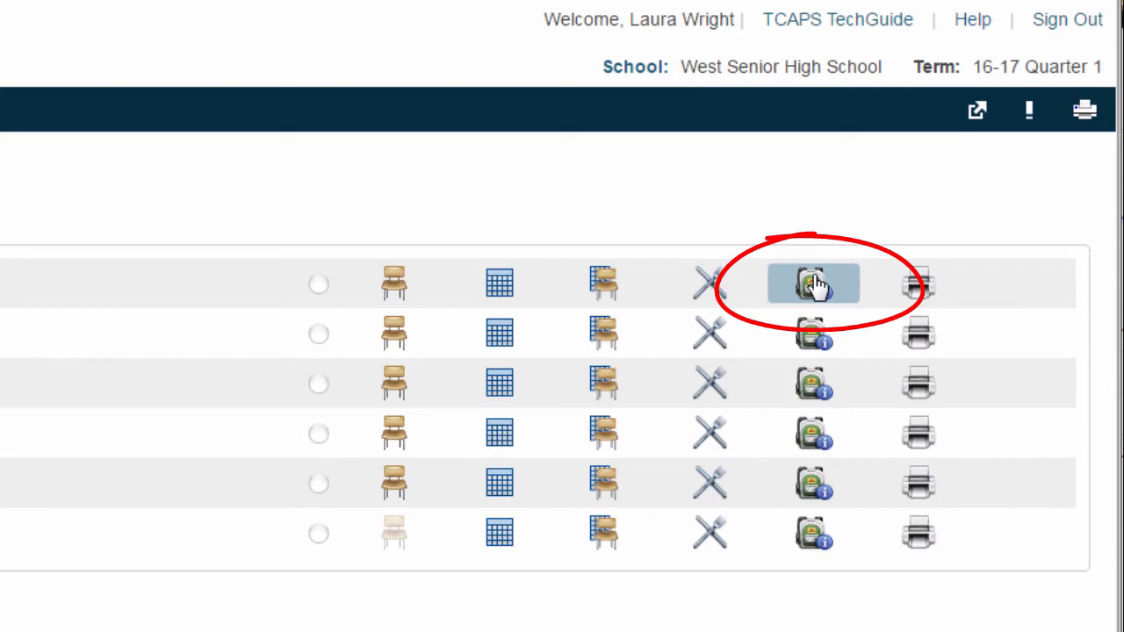
From Current Classes, show the EWS Alerts - w/Icons report for the first English Lang Arts class
left_click(811, 283)
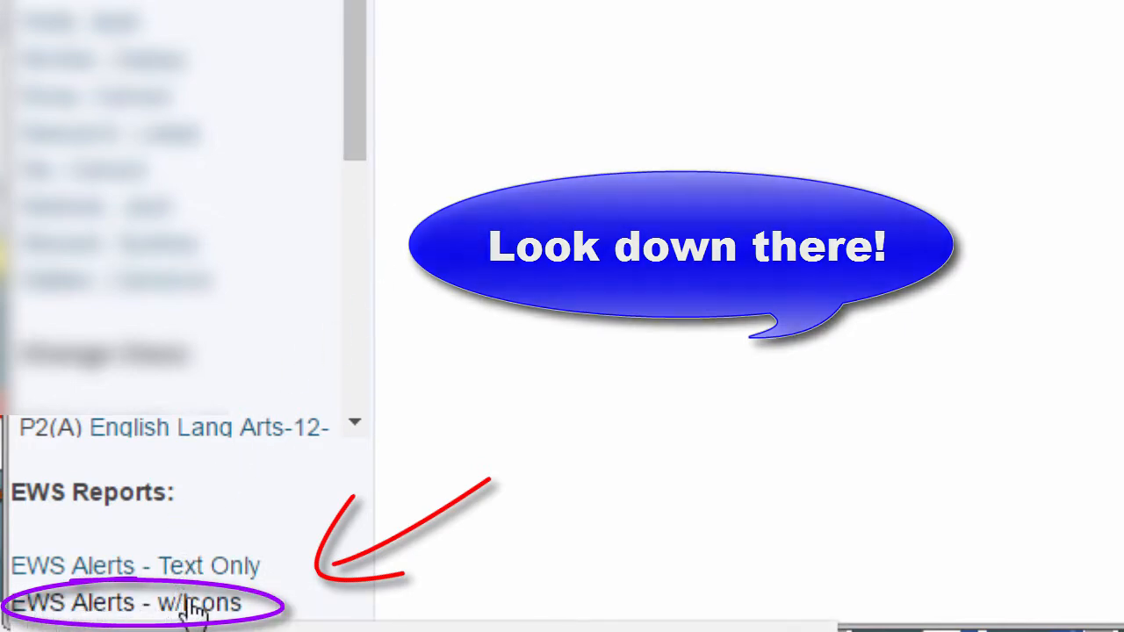
left_click(123, 604)
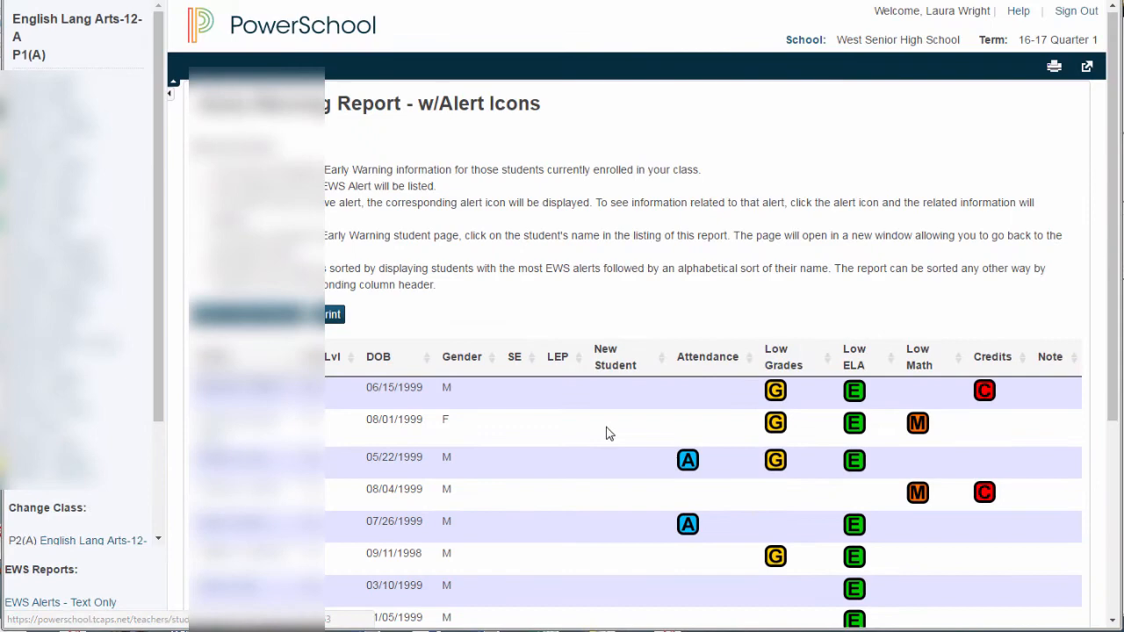
scroll("down", 3)
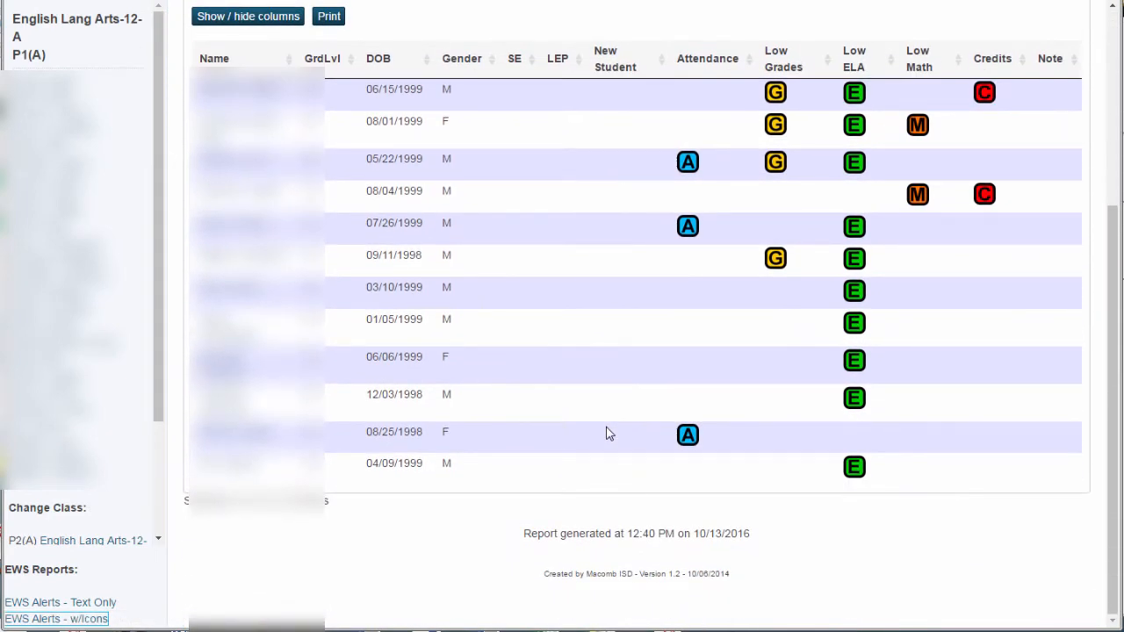
mouse_move(646, 340)
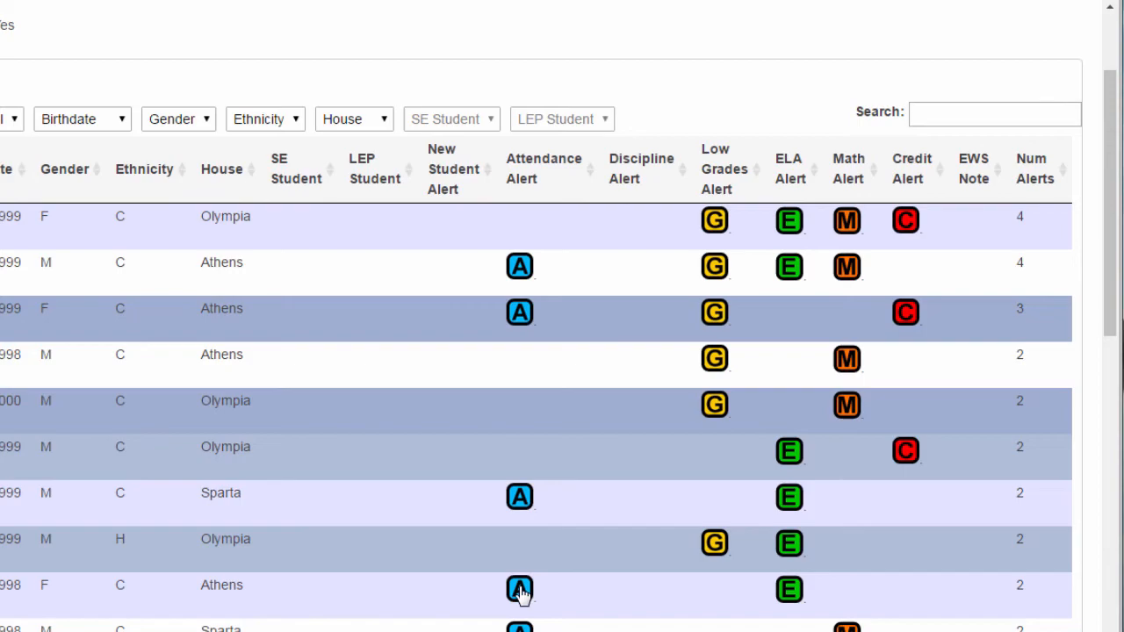
View the attendance, low ELA grades and credit alert detail popups for individual students
left_click(520, 590)
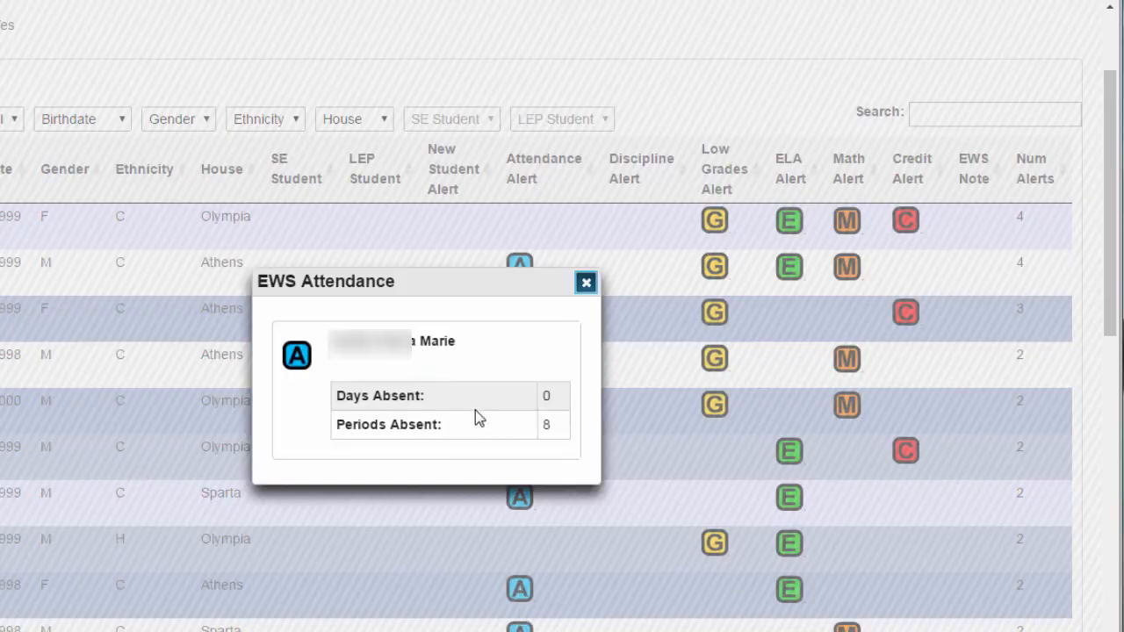
mouse_move(538, 432)
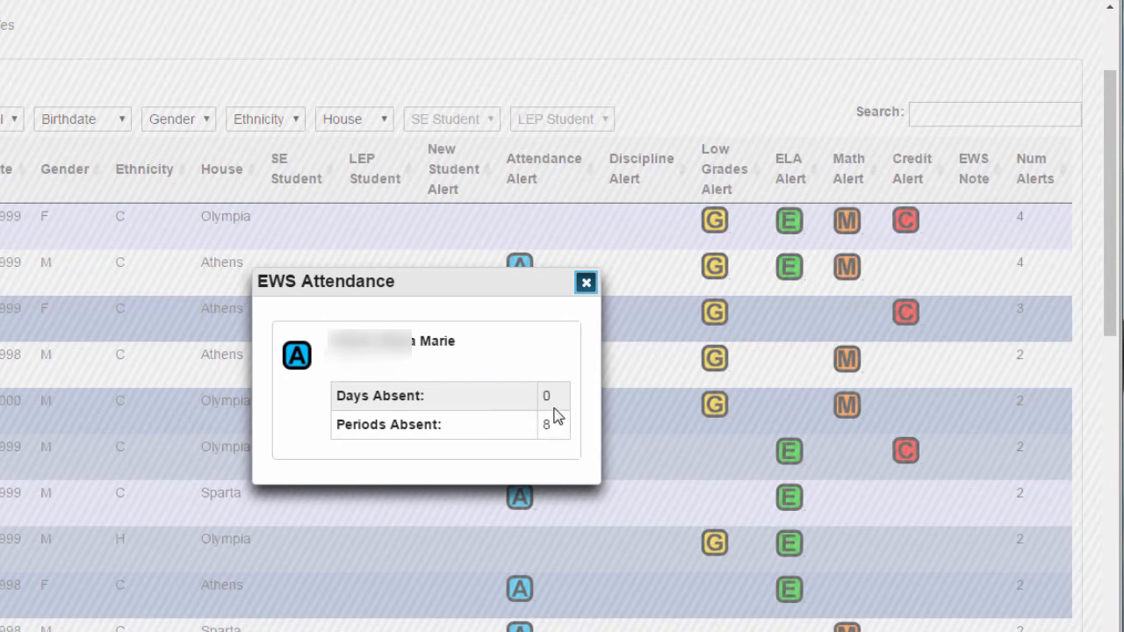
left_click(786, 450)
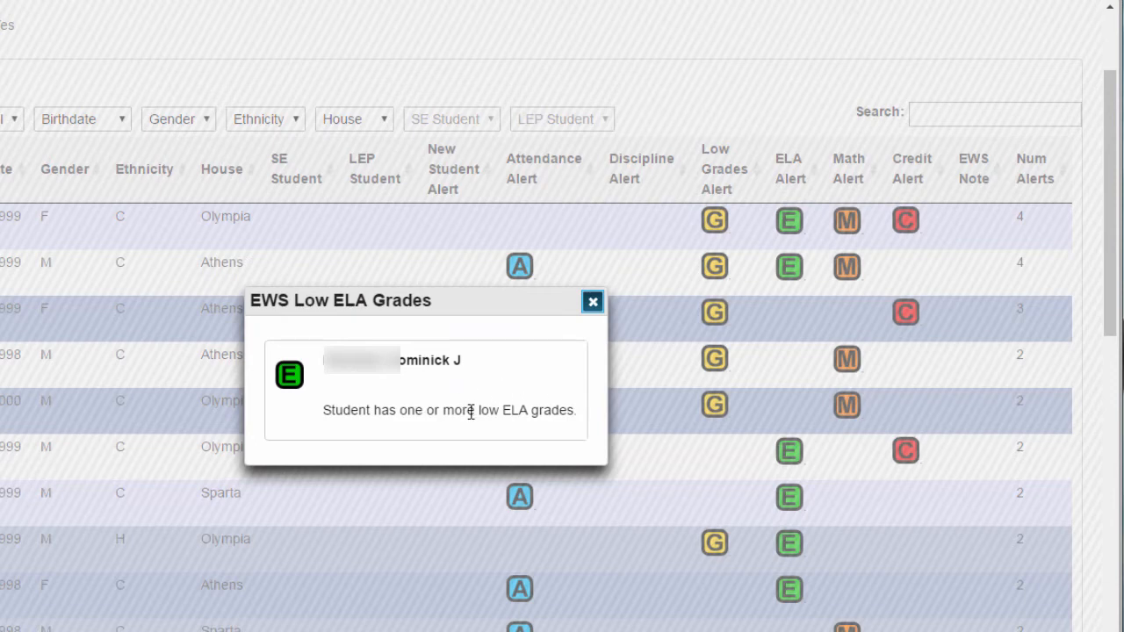
mouse_move(594, 302)
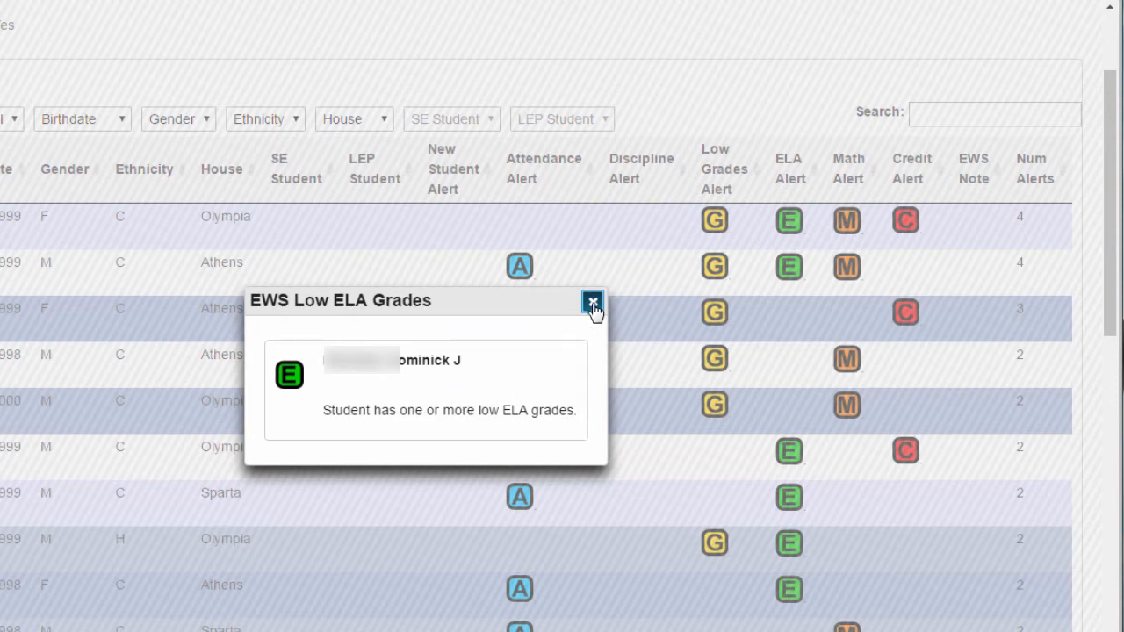
left_click(847, 358)
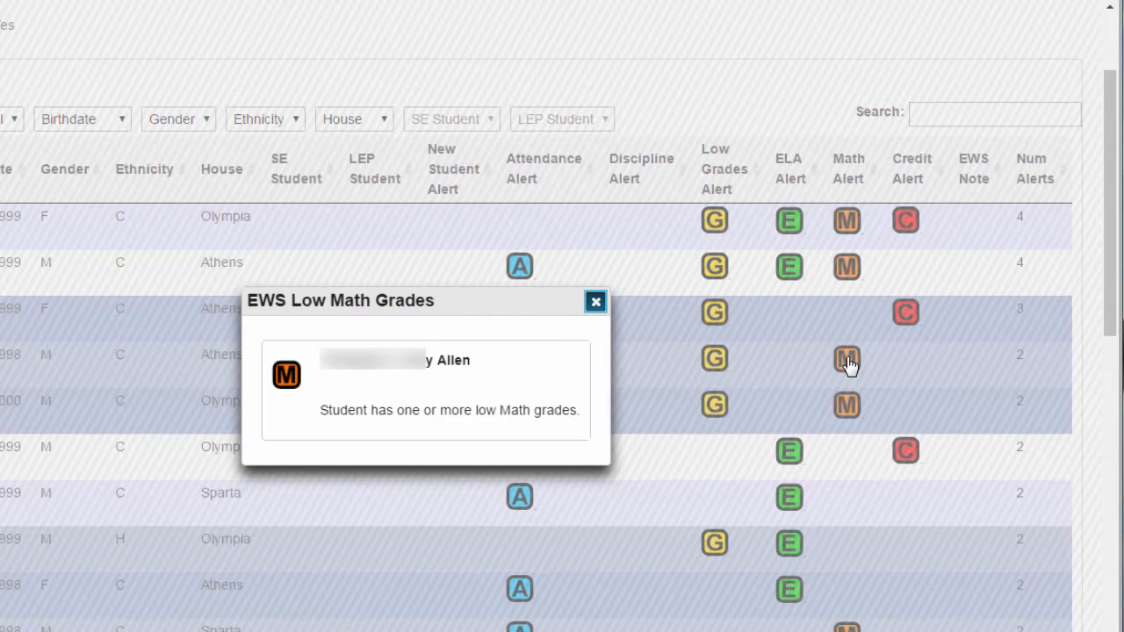
mouse_move(489, 355)
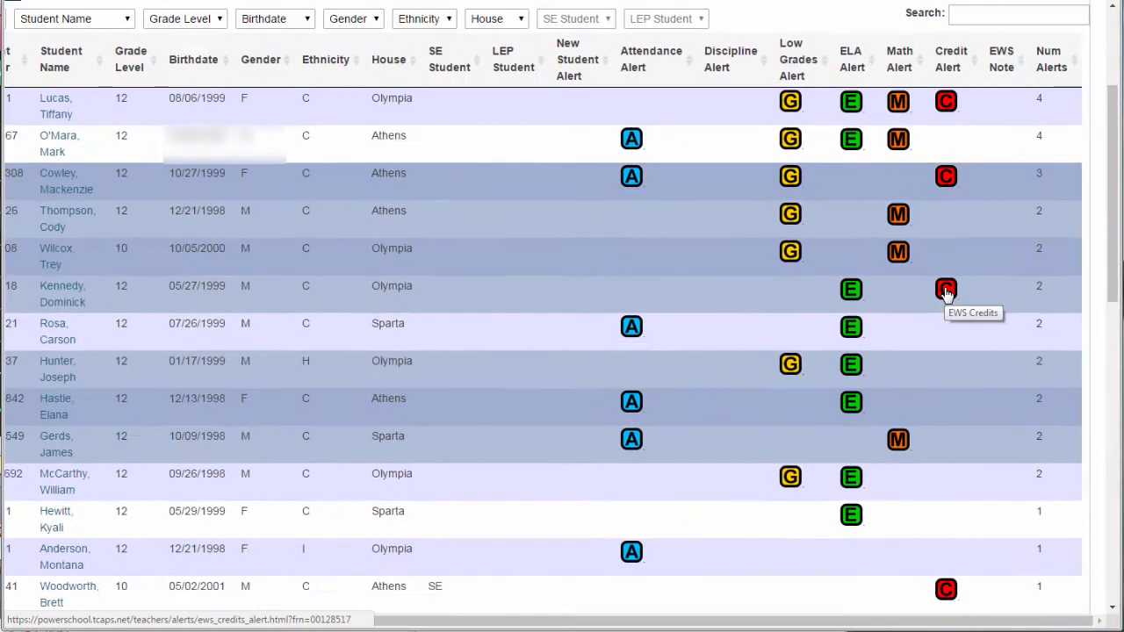
left_click(944, 288)
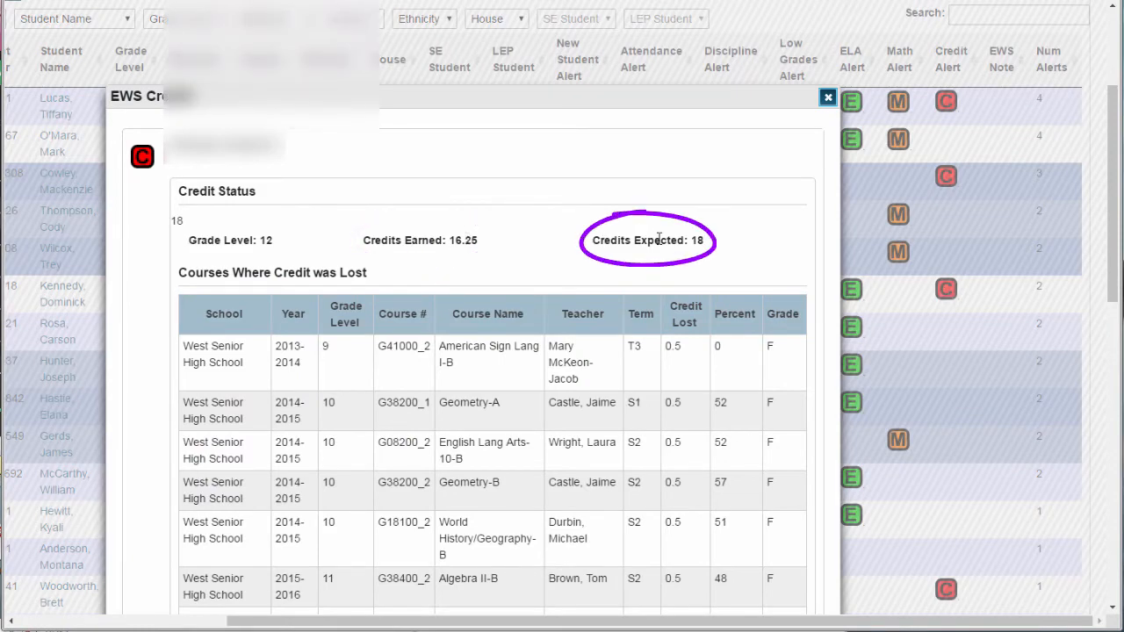
scroll("down", 3)
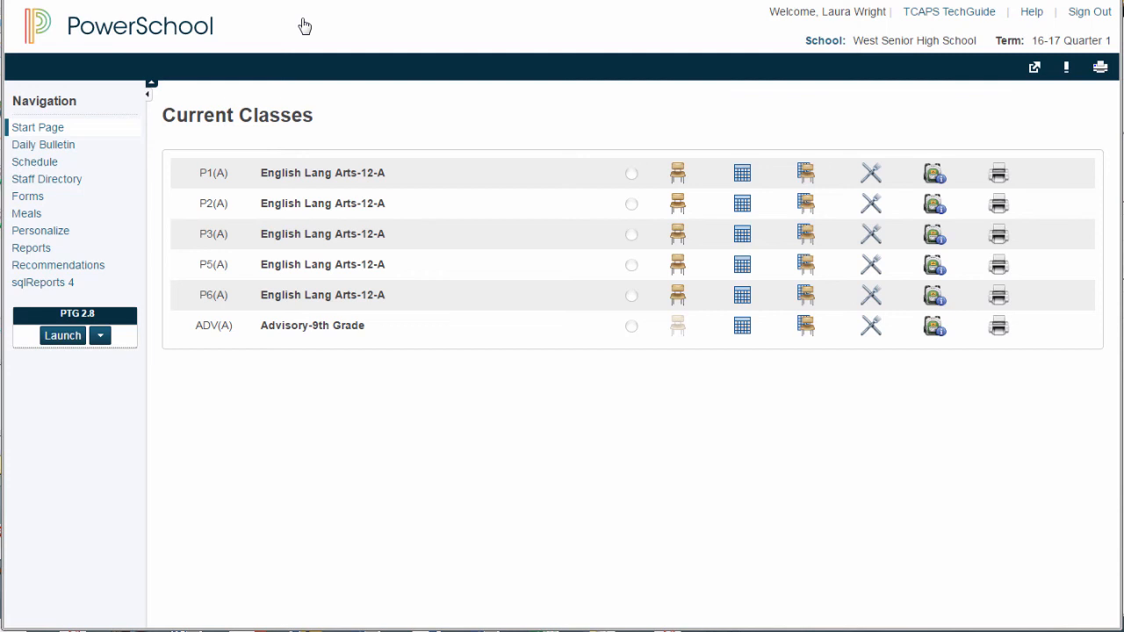
mouse_move(1054, 108)
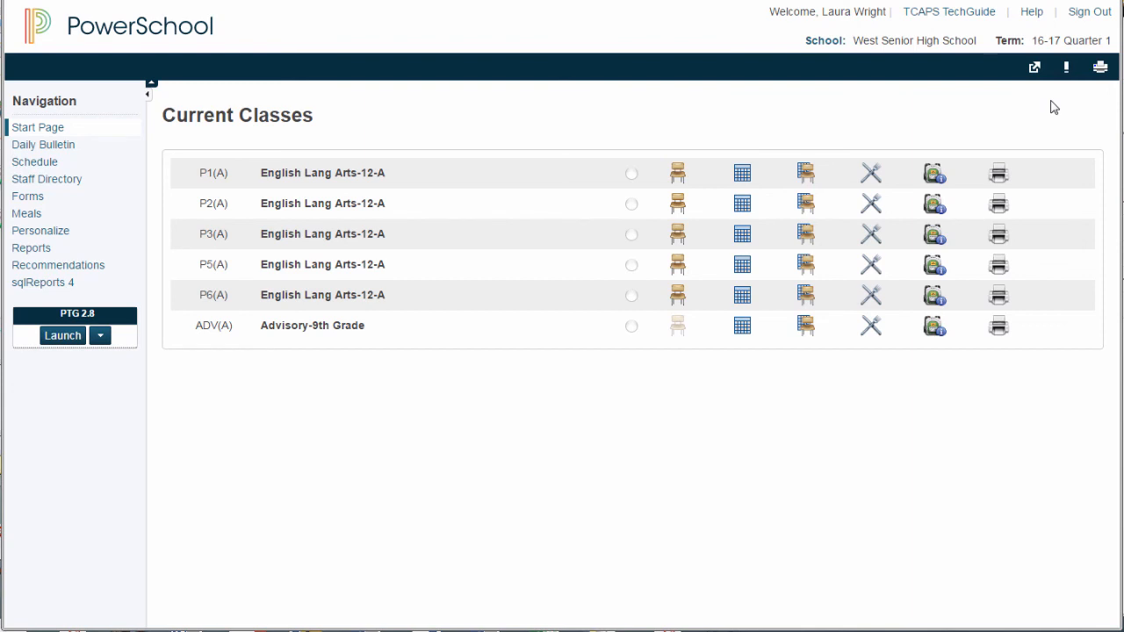